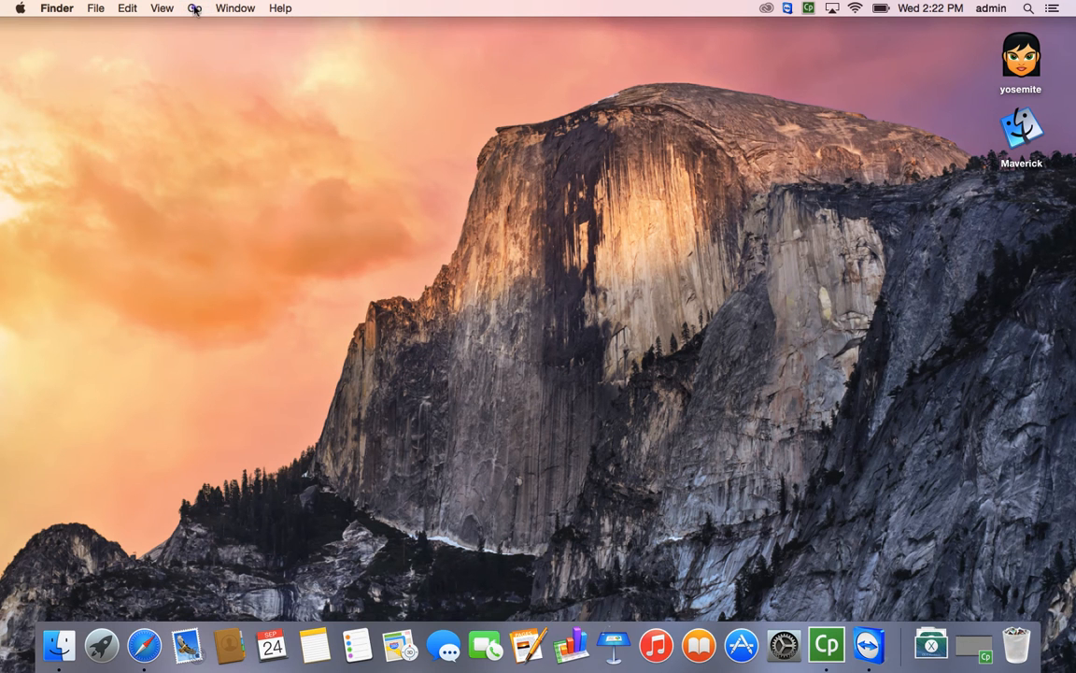
# - Go to the Utilities folder from the Finder Go menu
pyautogui.click(195, 7)
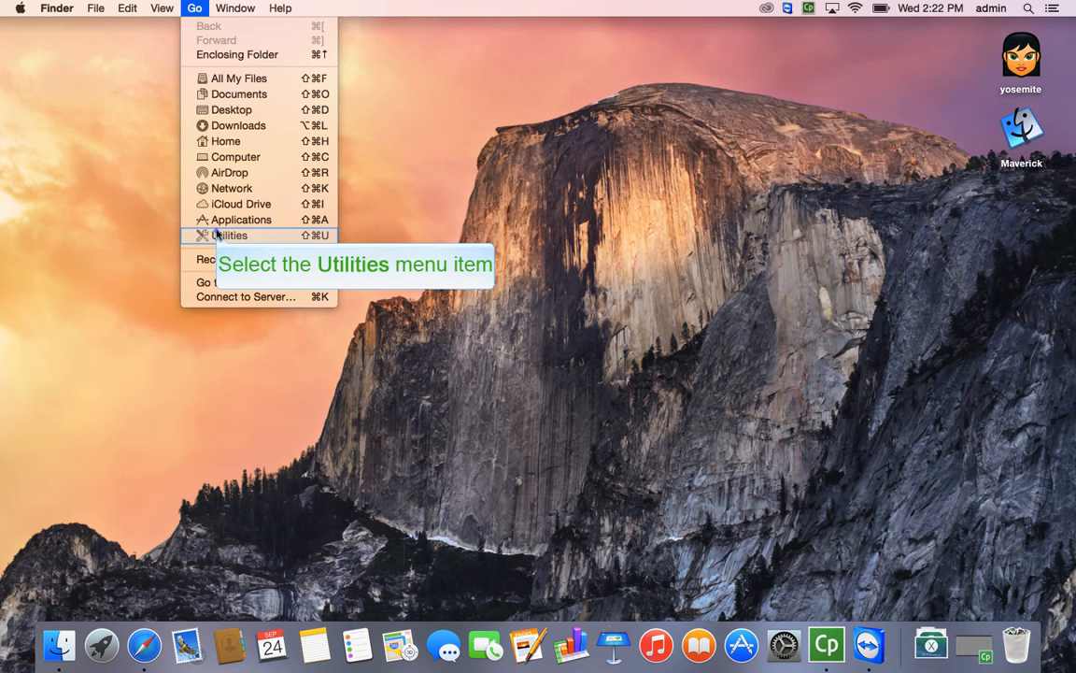
pyautogui.click(229, 236)
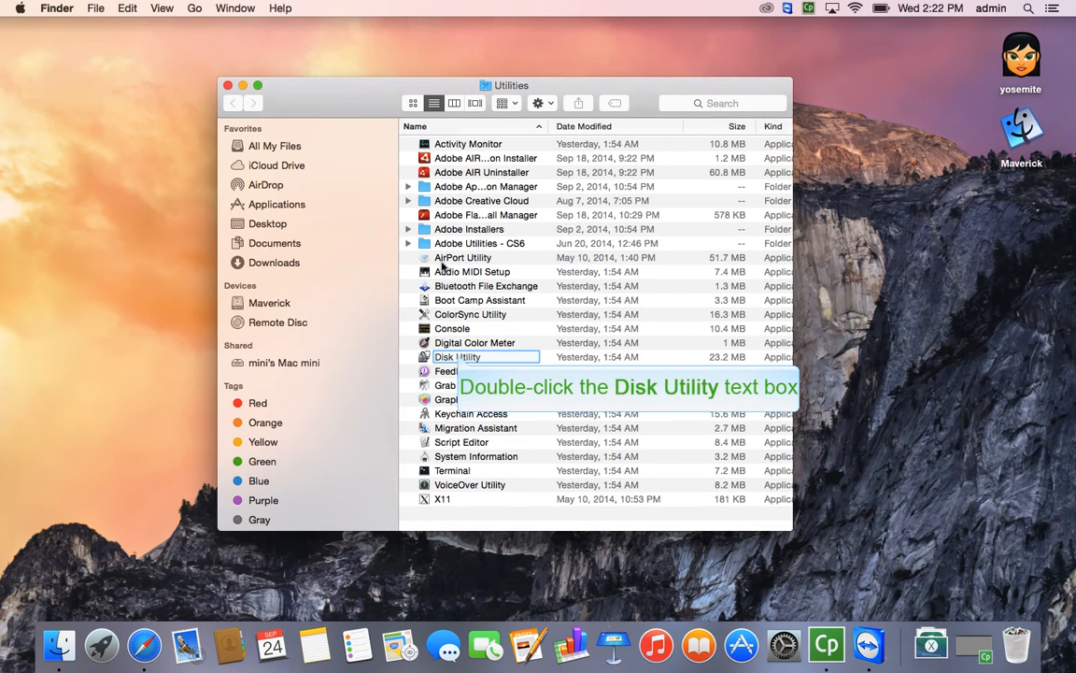
# - Launch Disk Utility and select the top-level yosemite disk to show its First Aid pane
pyautogui.doubleClick(458, 357)
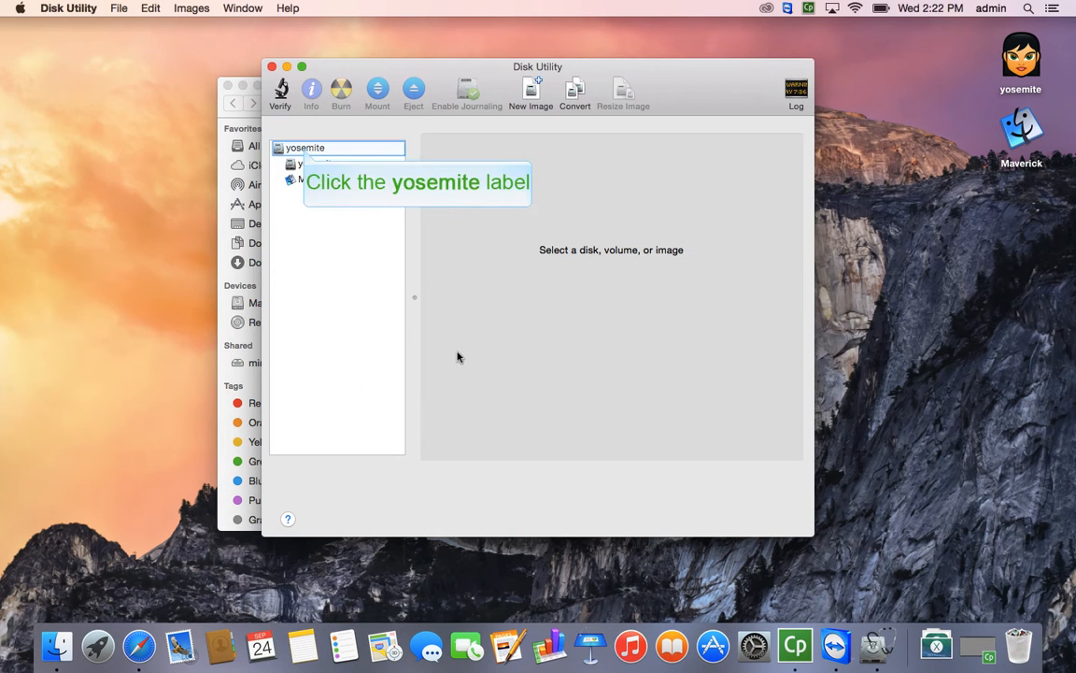
pyautogui.click(307, 147)
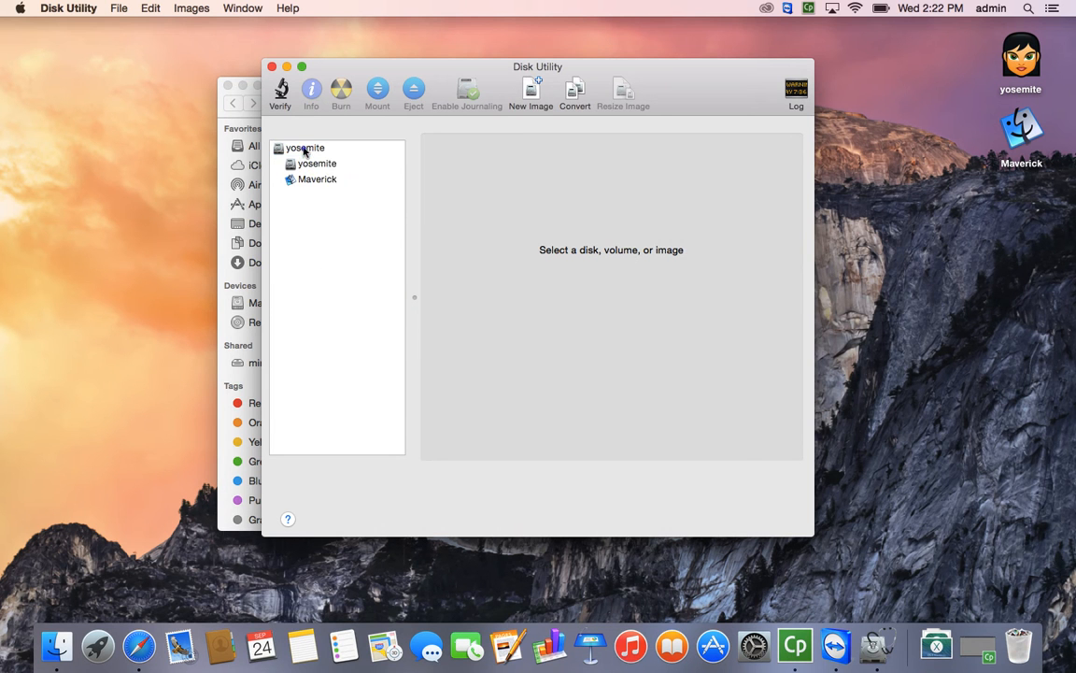
pyautogui.click(305, 148)
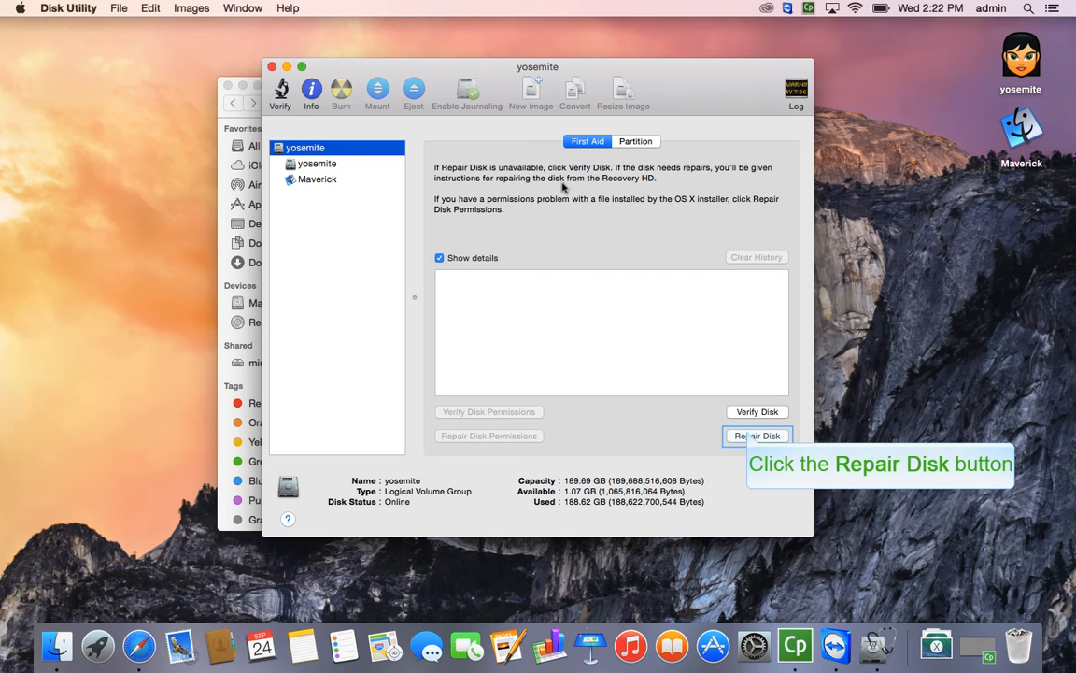
# - Run Repair Disk on the yosemite disk and let the volume check complete
pyautogui.click(757, 436)
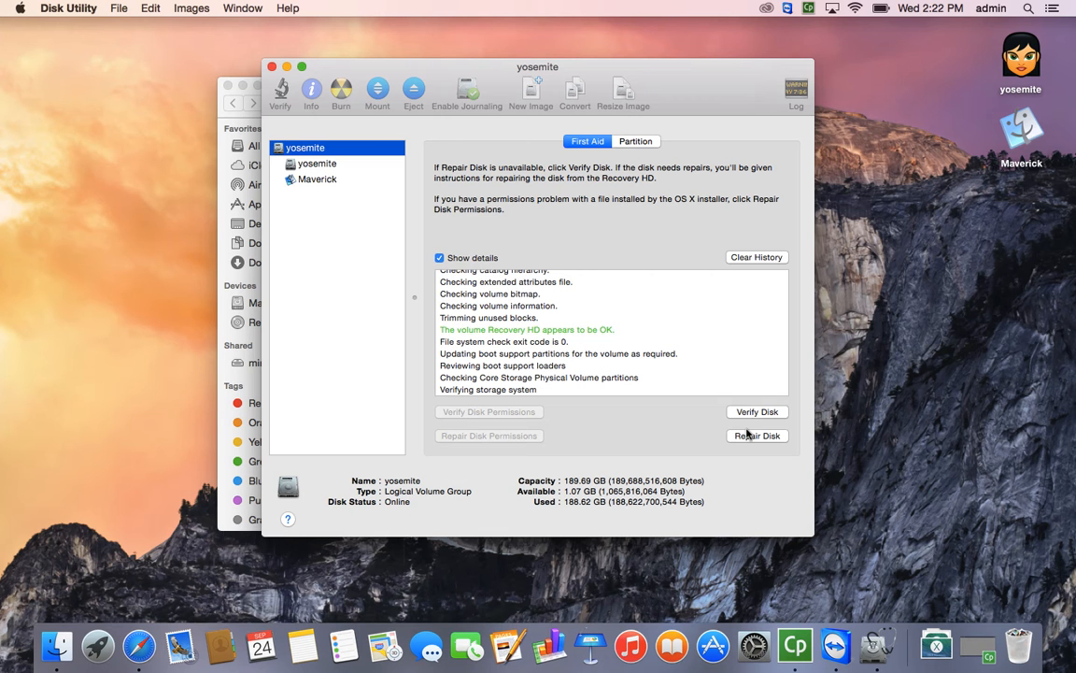
pyautogui.moveTo(626, 344)
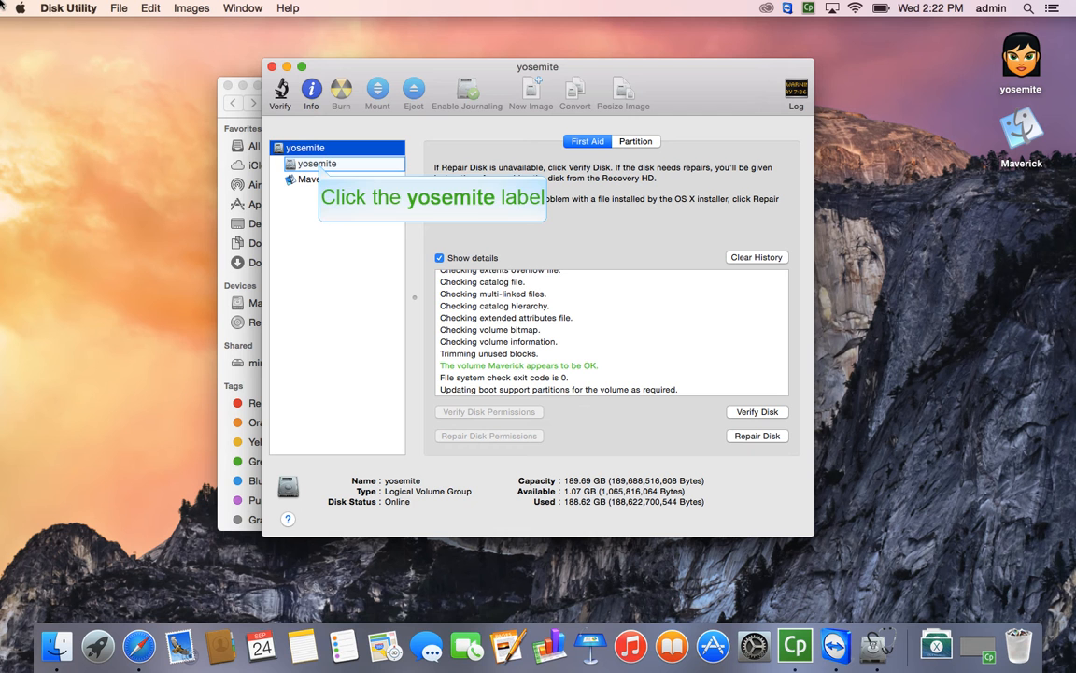
# - Select the yosemite volume and run Repair Disk Permissions on it
pyautogui.click(318, 165)
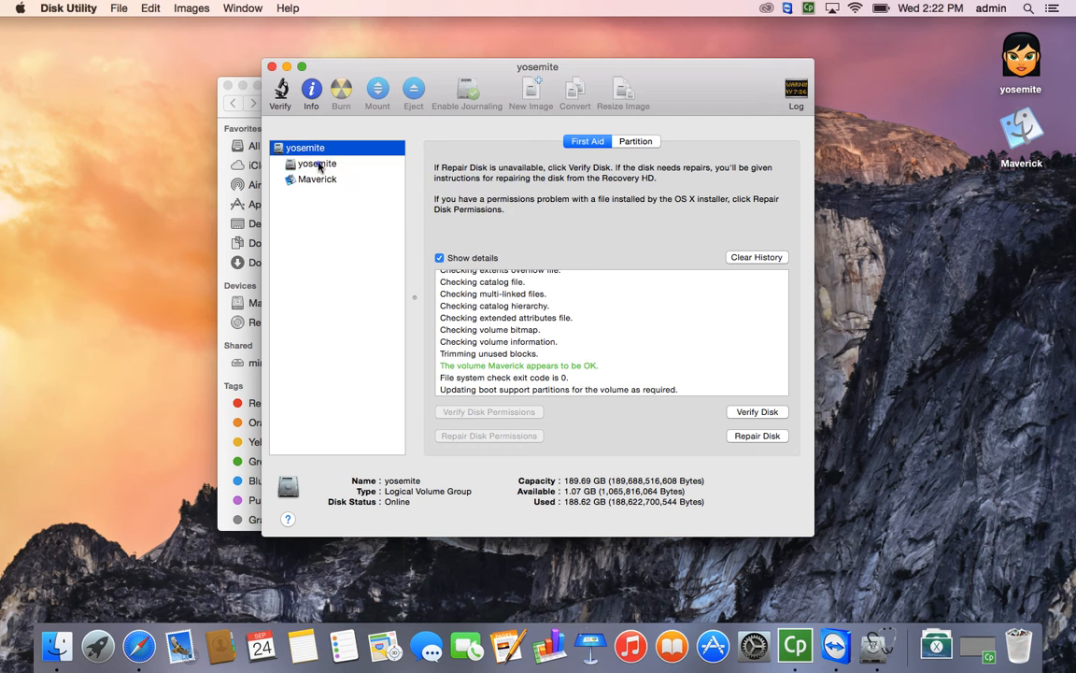
pyautogui.click(317, 164)
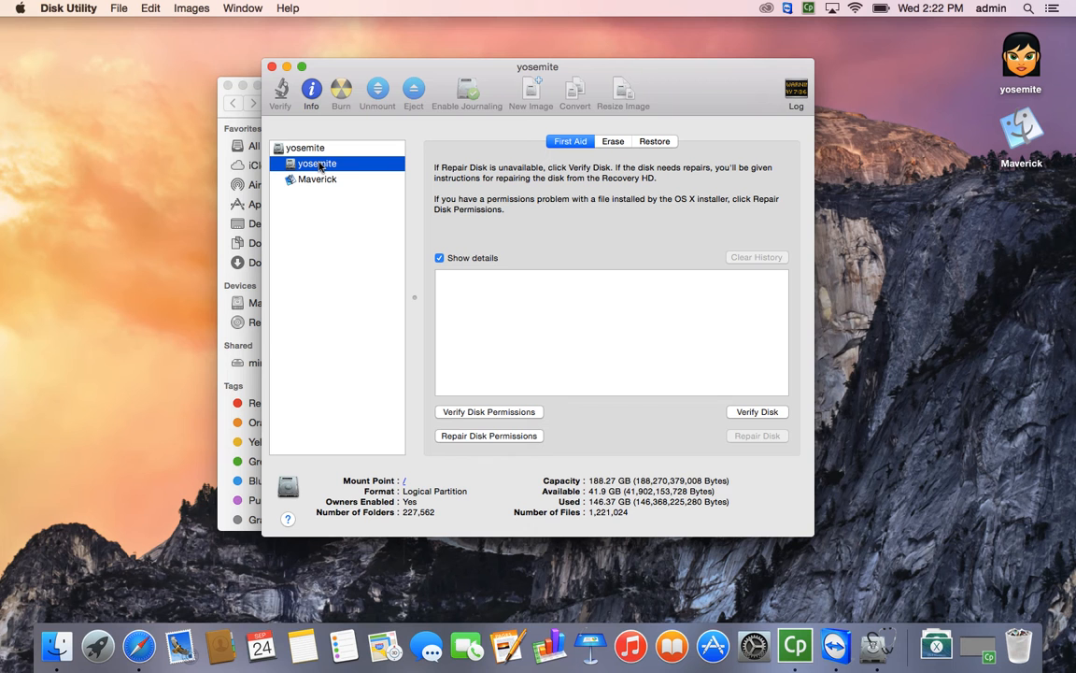
pyautogui.moveTo(490, 436)
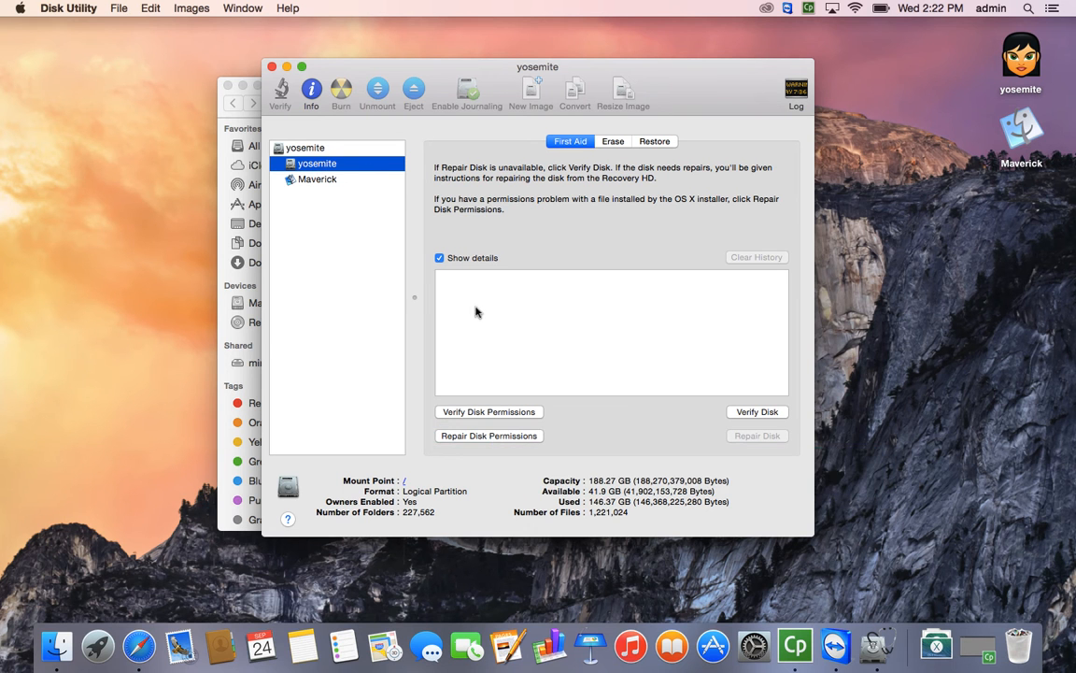
pyautogui.click(488, 436)
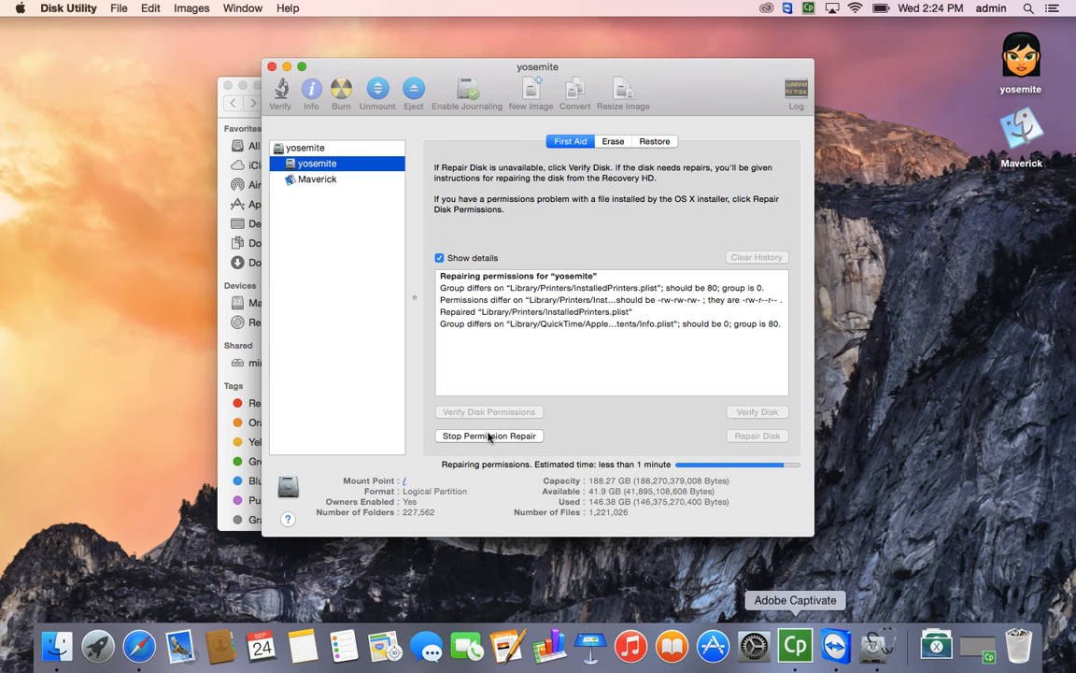